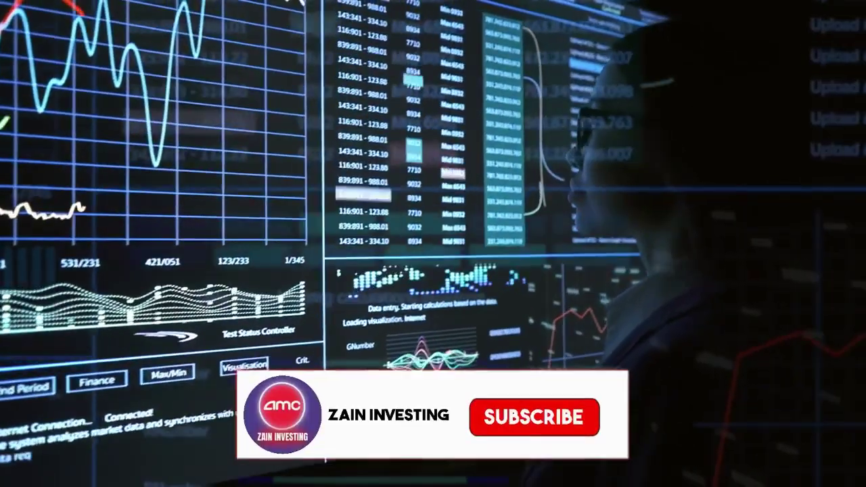
left_click(532, 417)
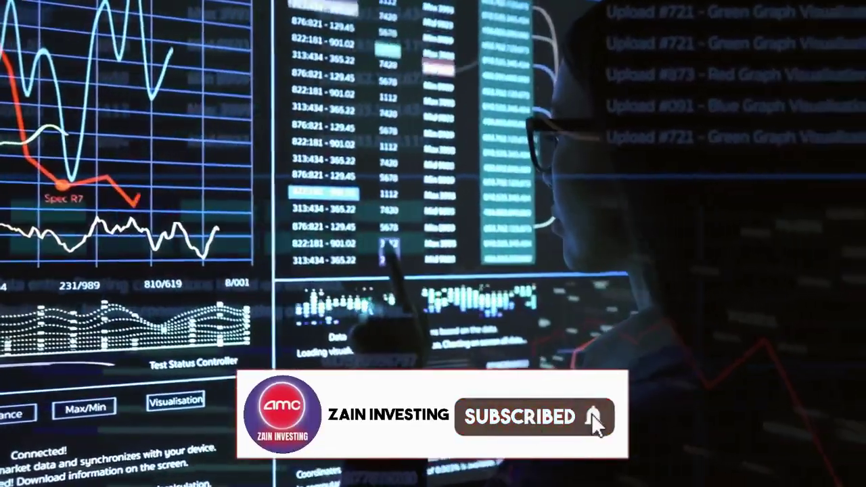